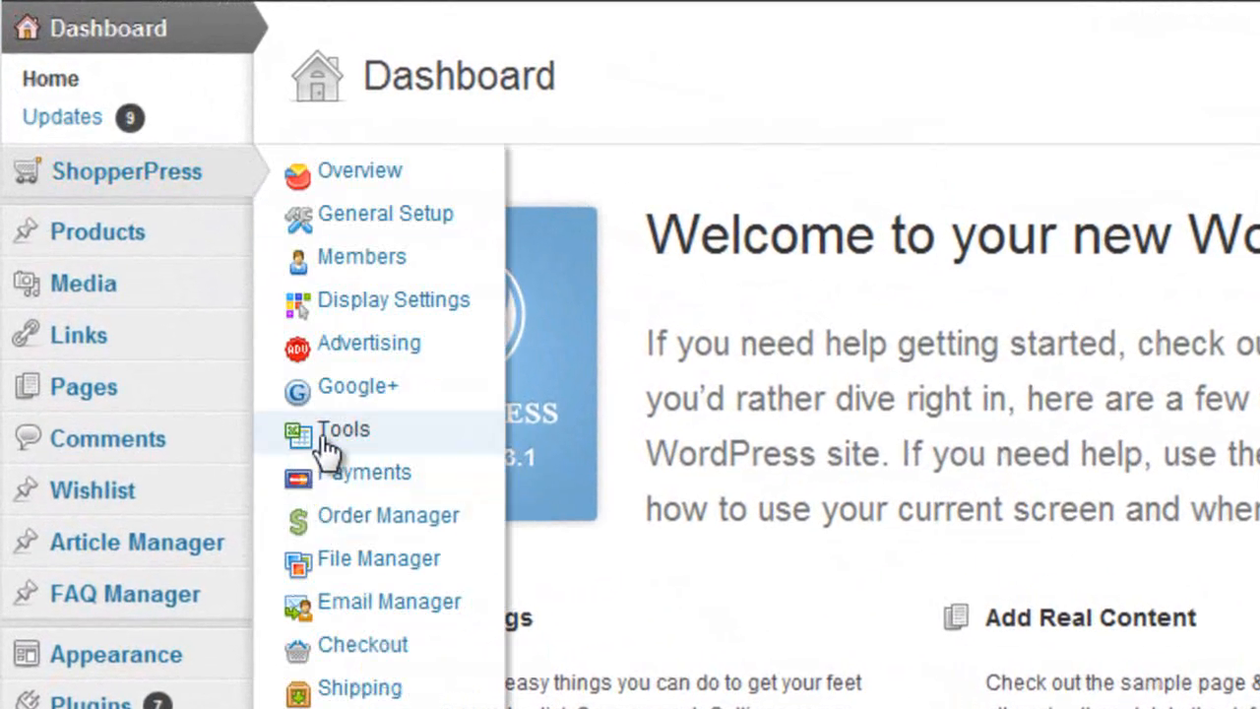
Go to ShopperPress Tools, Category Import, with the cursor in the bulk categories box
left_click(343, 429)
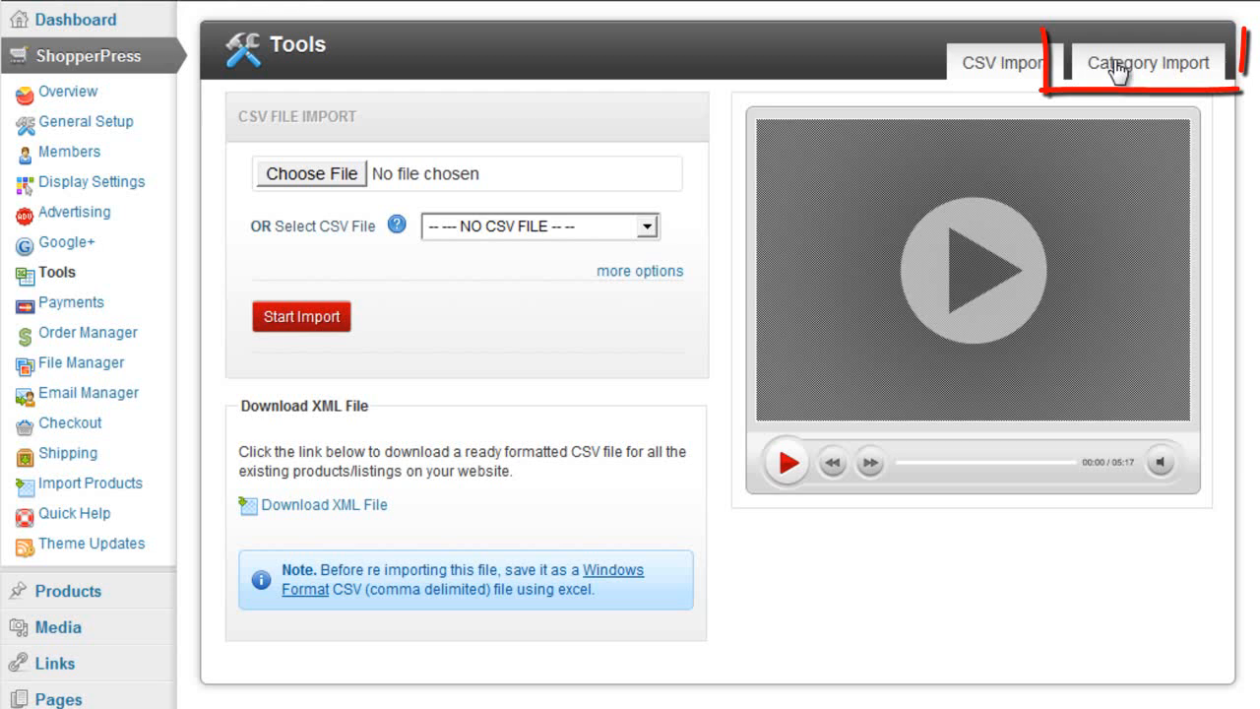
left_click(1148, 61)
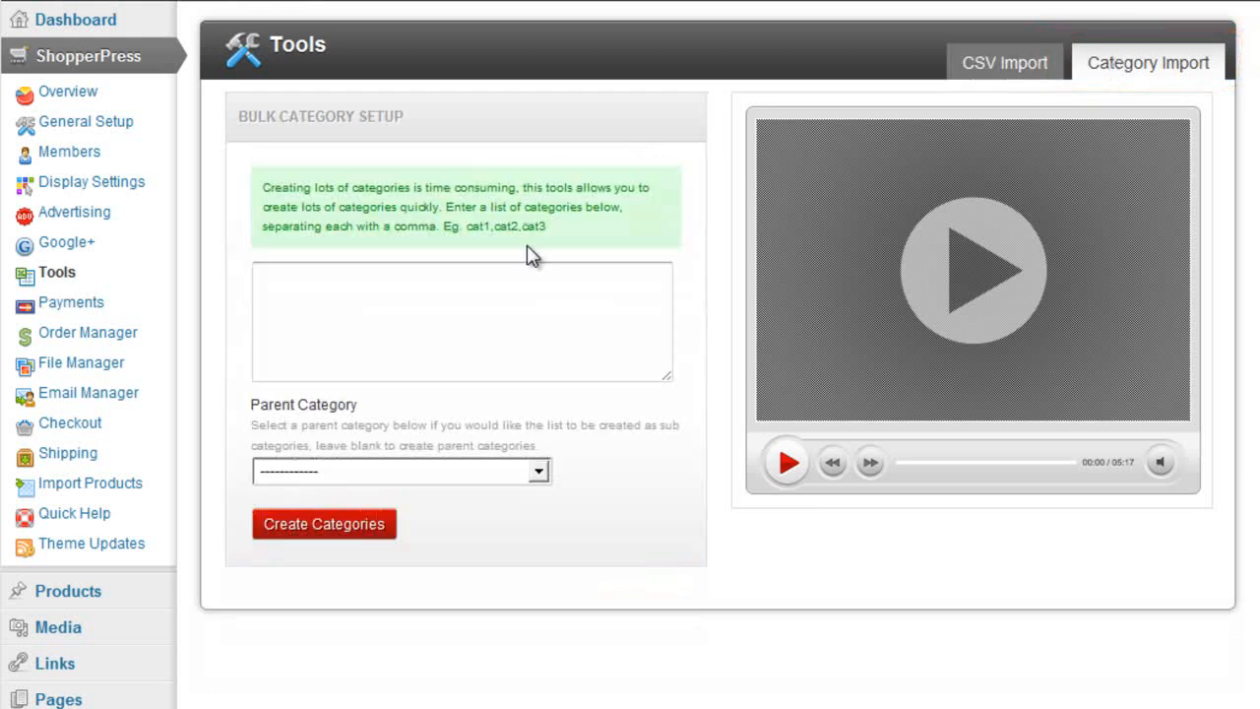
left_click(461, 319)
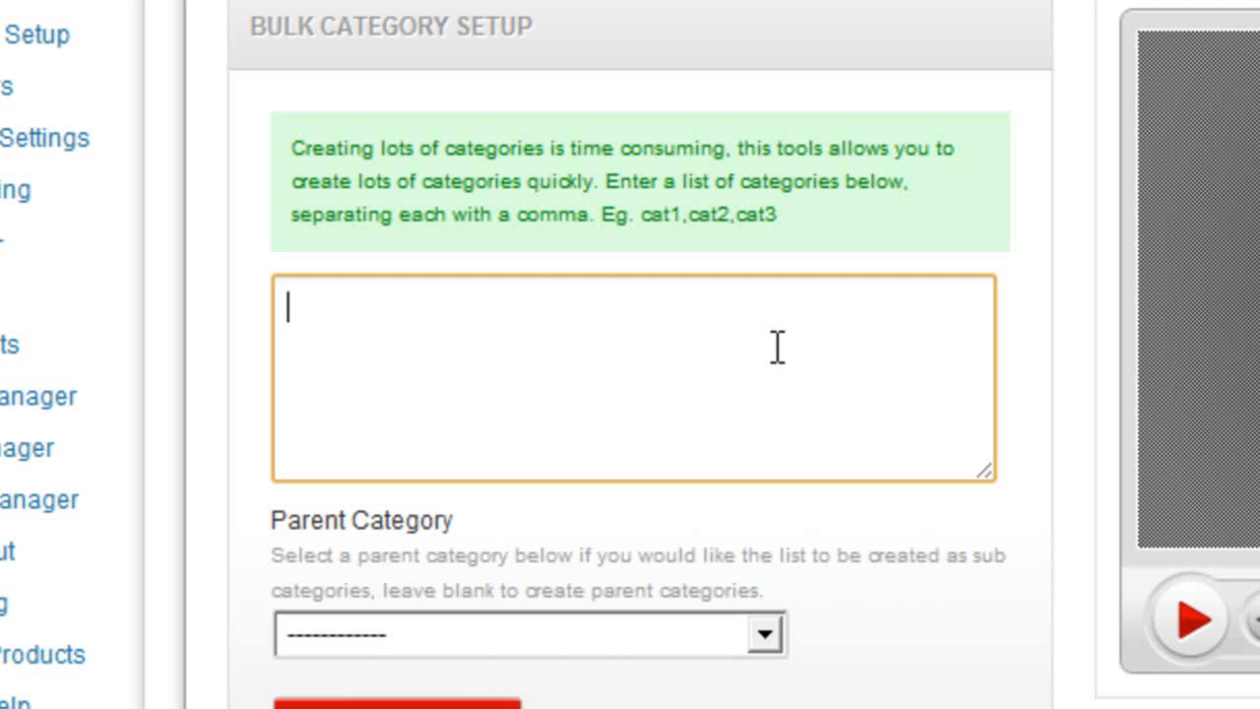
Enter the top-level categories cat1,cat2,cat3 as a comma-separated line
type("cat")
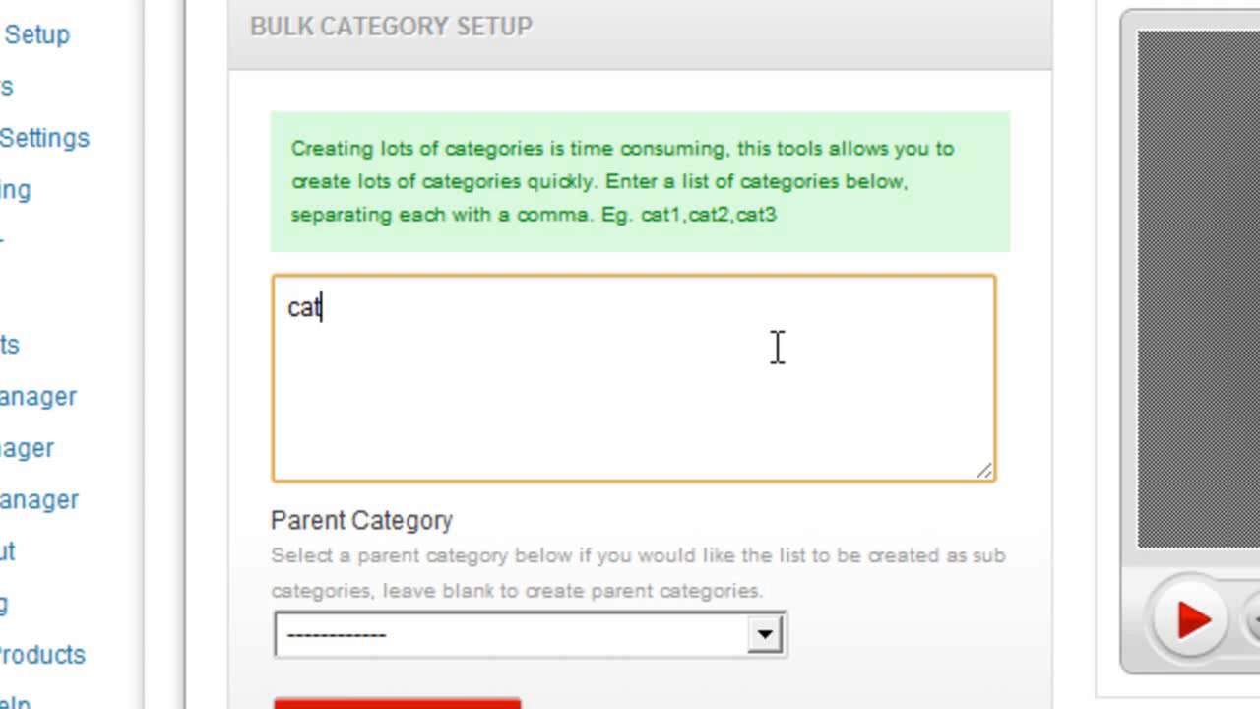
type("1,cat2,cat")
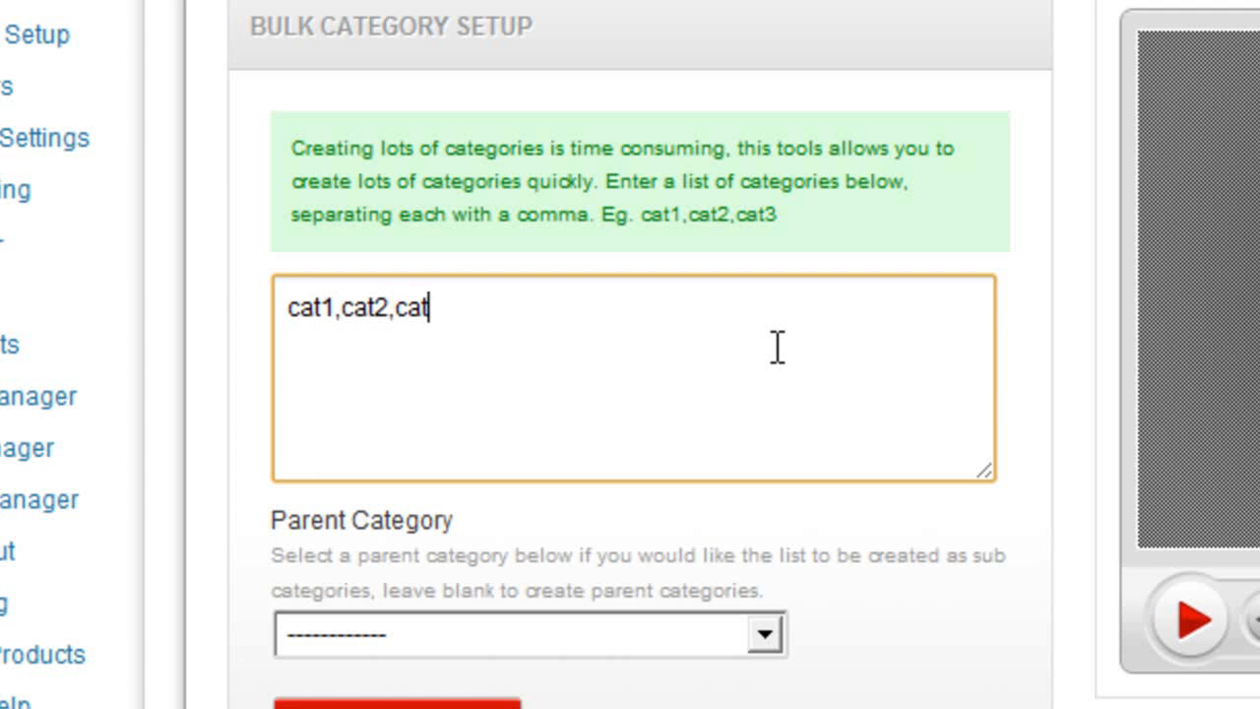
type("3")
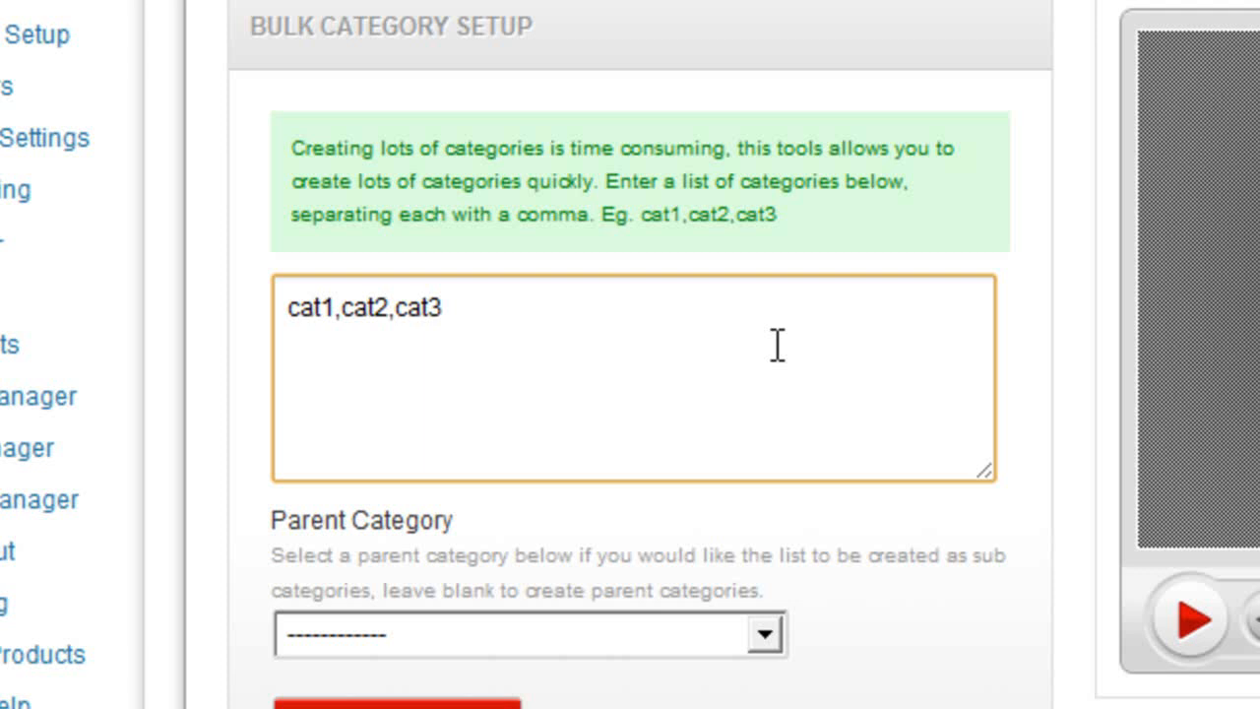
left_click(443, 308)
type("[")
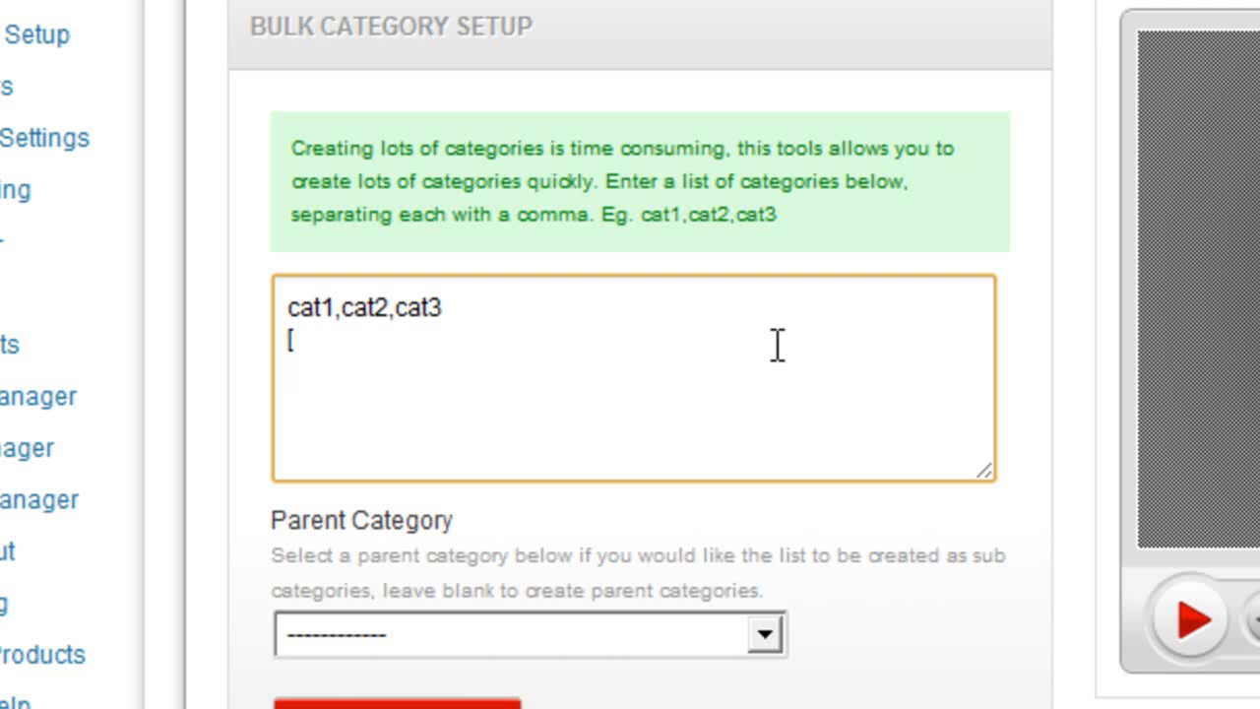
Add the bracketed sub-category group sub1,sub2,sub after cat3
type("sub")
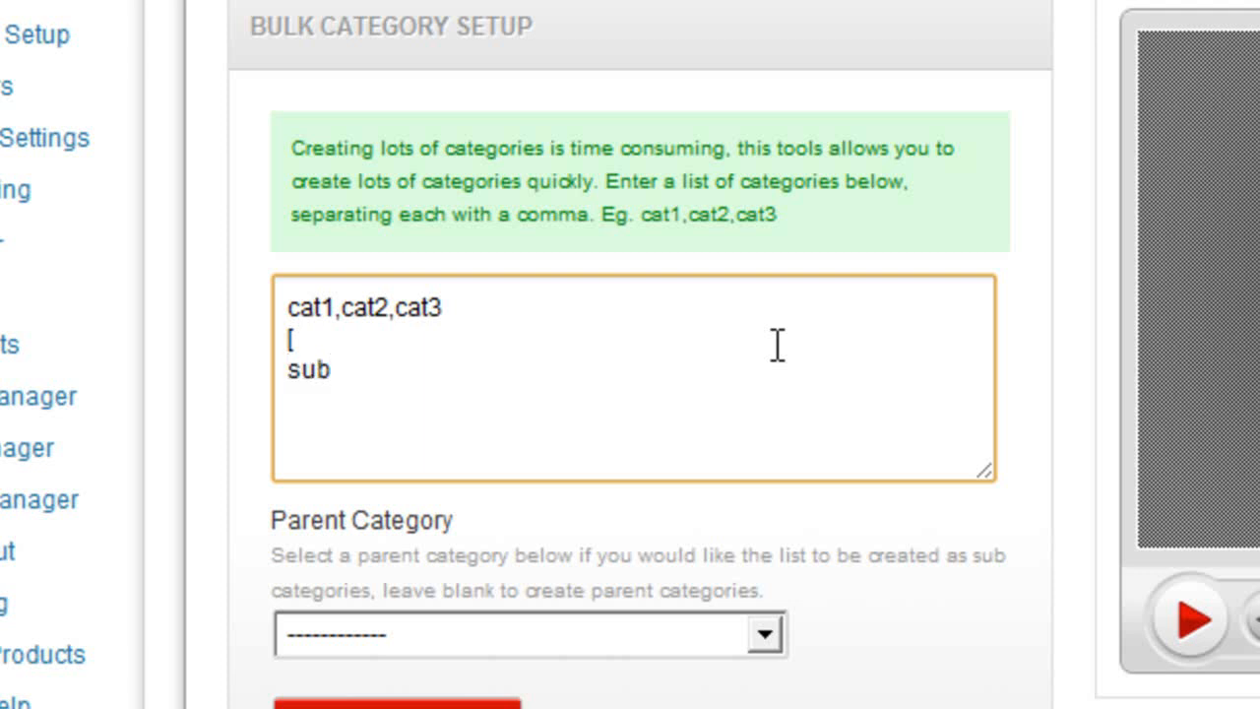
type("1,sub2,")
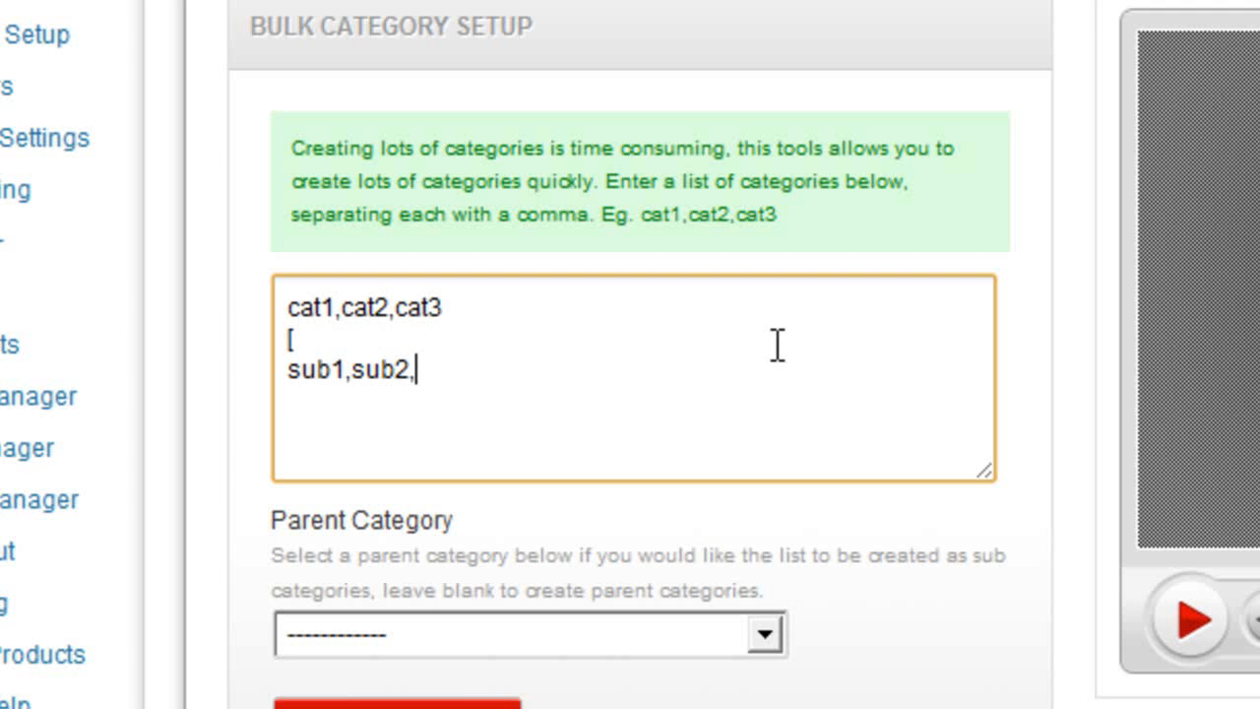
type("sub")
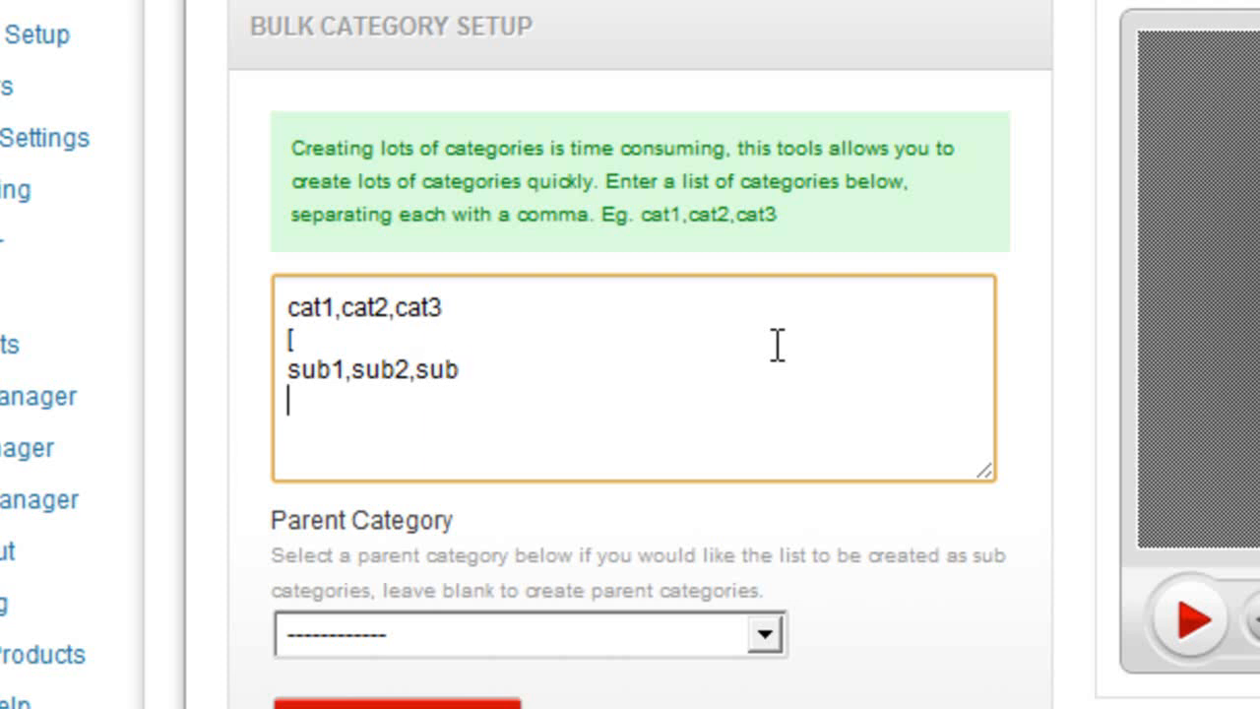
type("]")
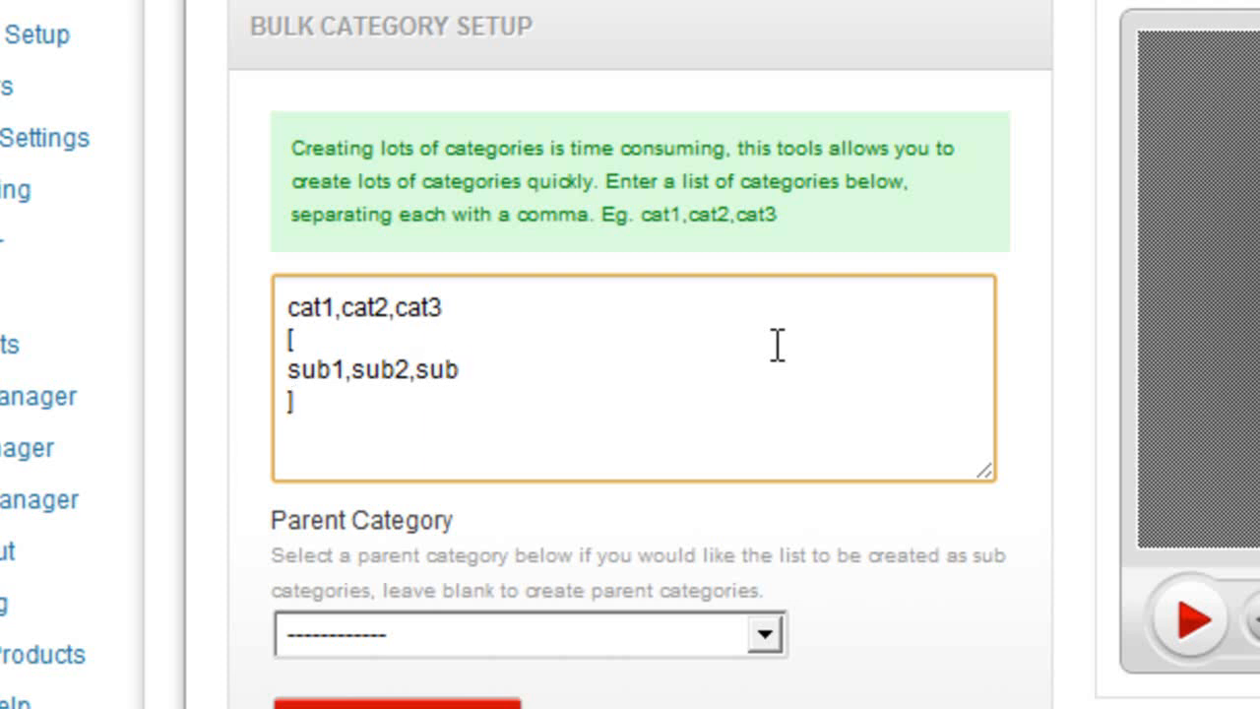
type(",")
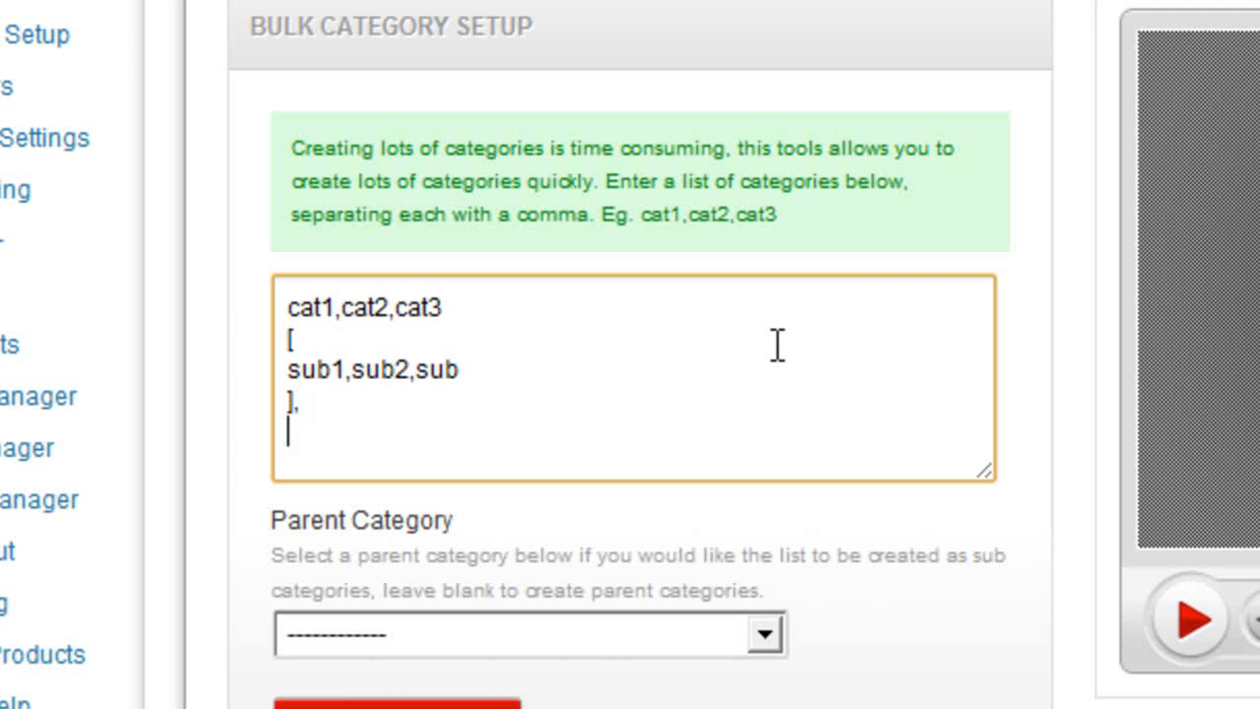
List cat4,cat5 and begin a second bracketed sub-category group
type("cat")
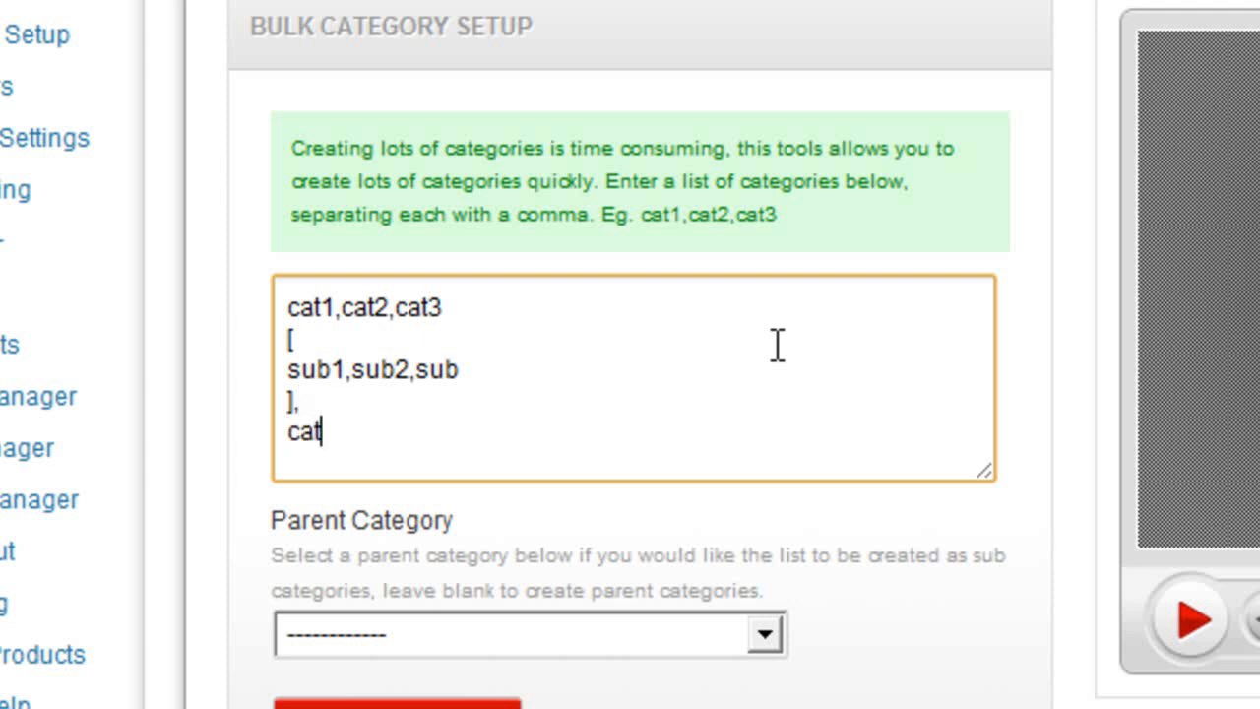
type("4,cat5")
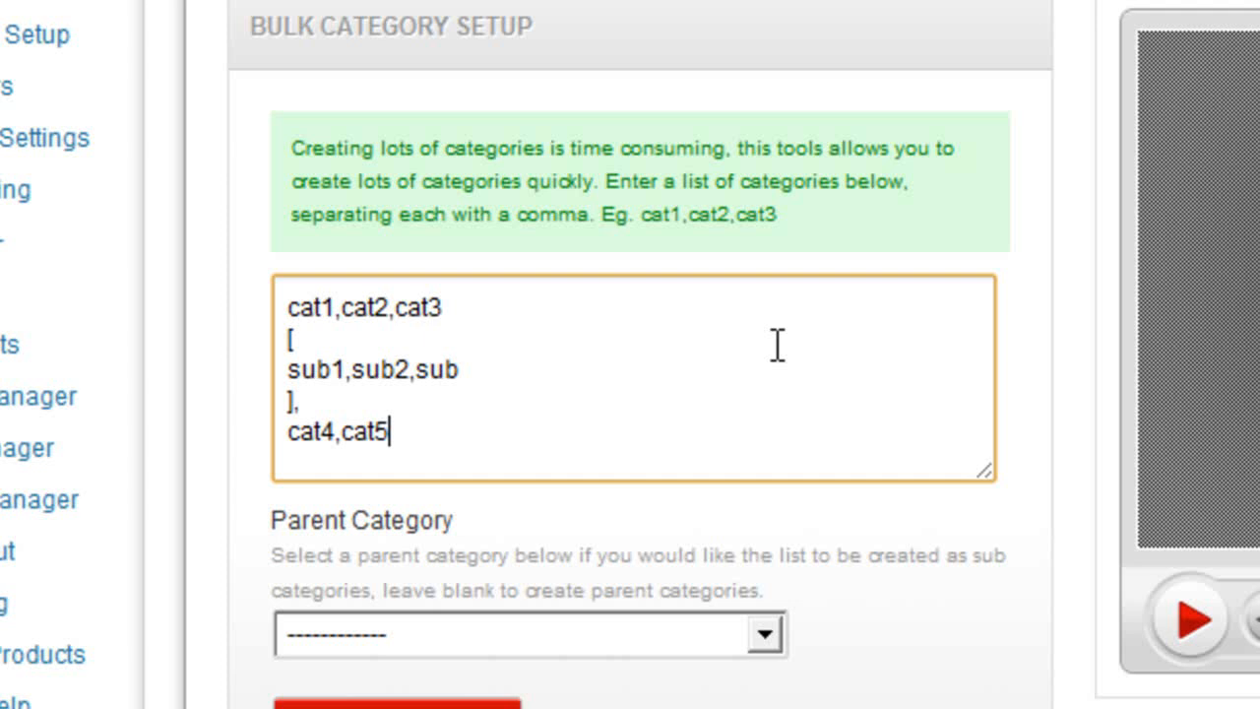
type("[")
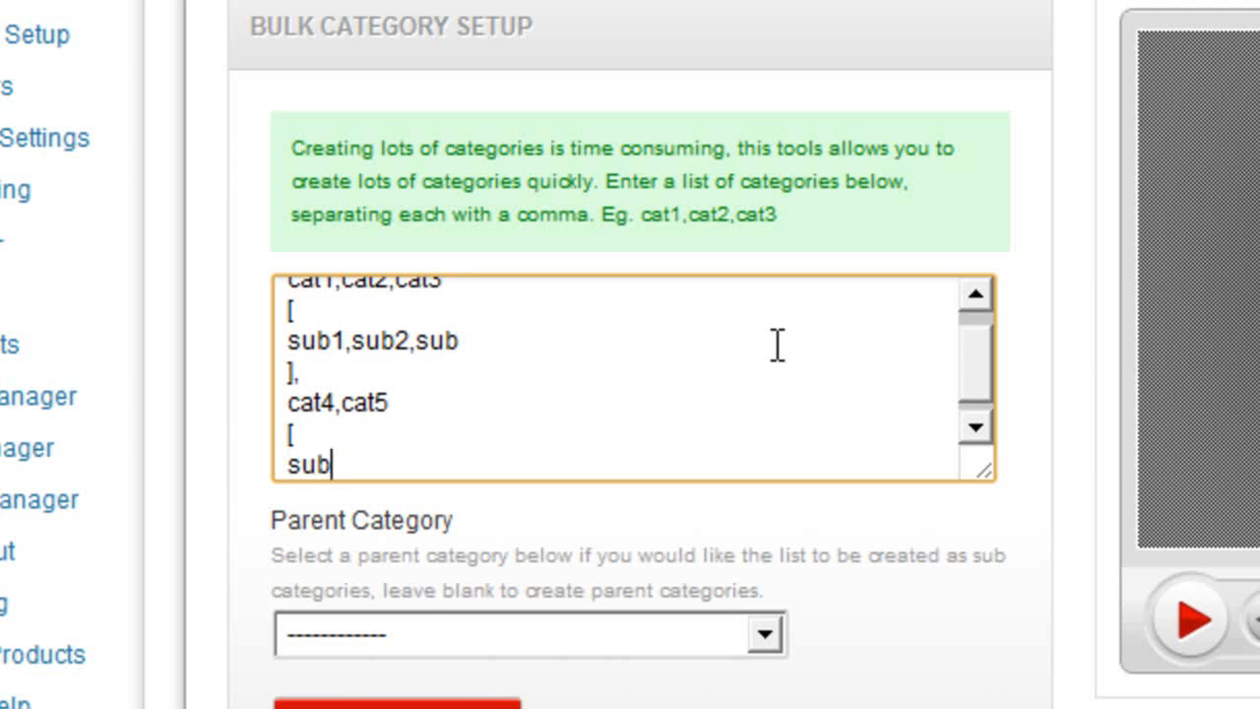
Enter sub3,sub4,sub5 in the second group and create all listed categories
type("3,sub4,su")
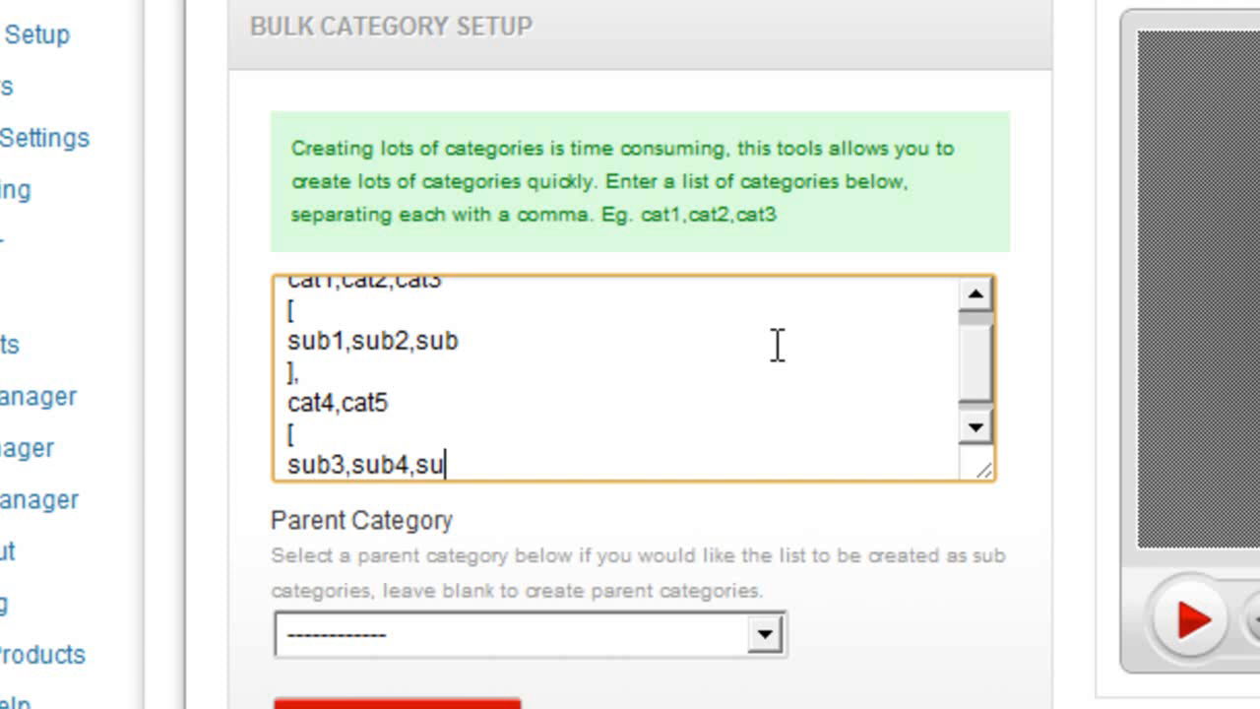
type("b5")
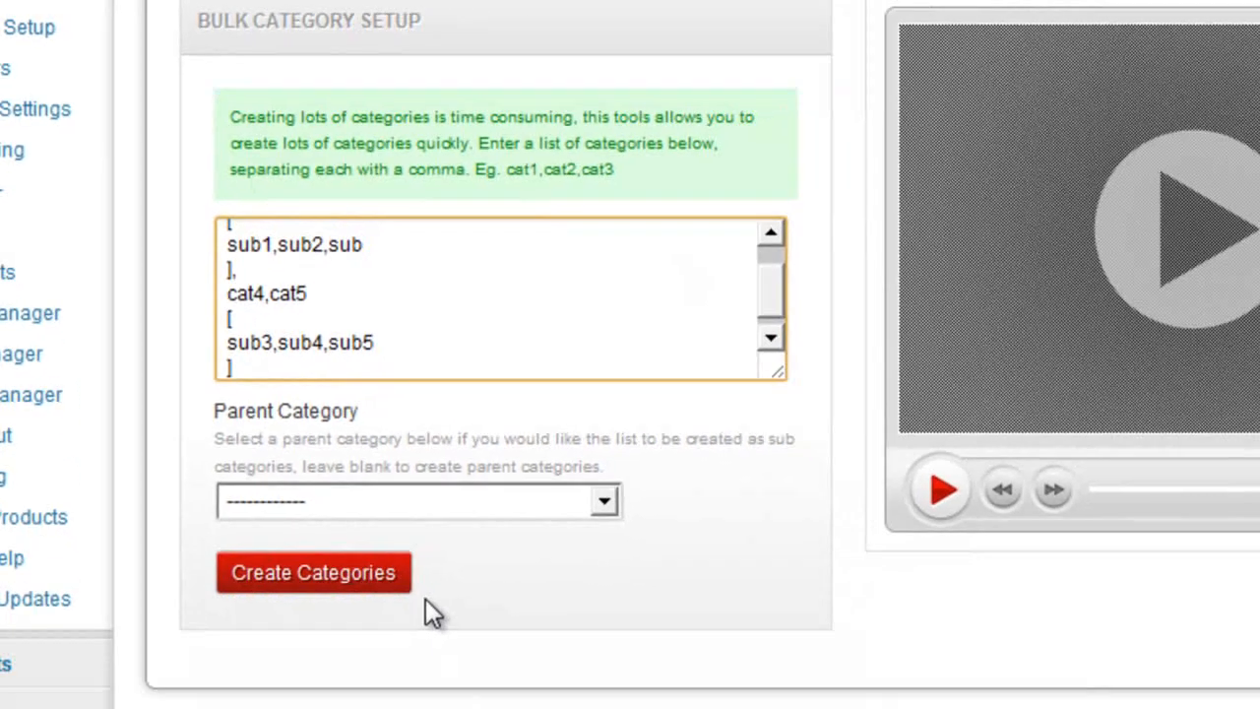
left_click(313, 571)
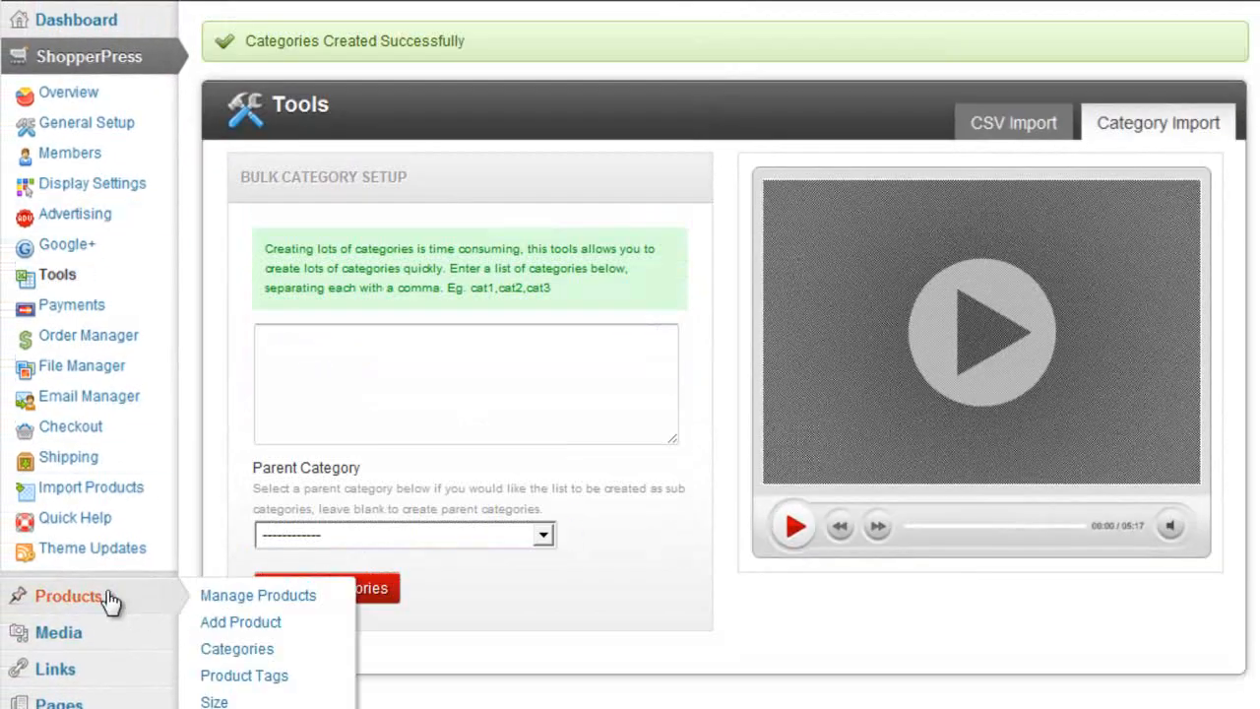
Show Products > Categories listing cat1–cat5 with their nested sub-categories
left_click(236, 648)
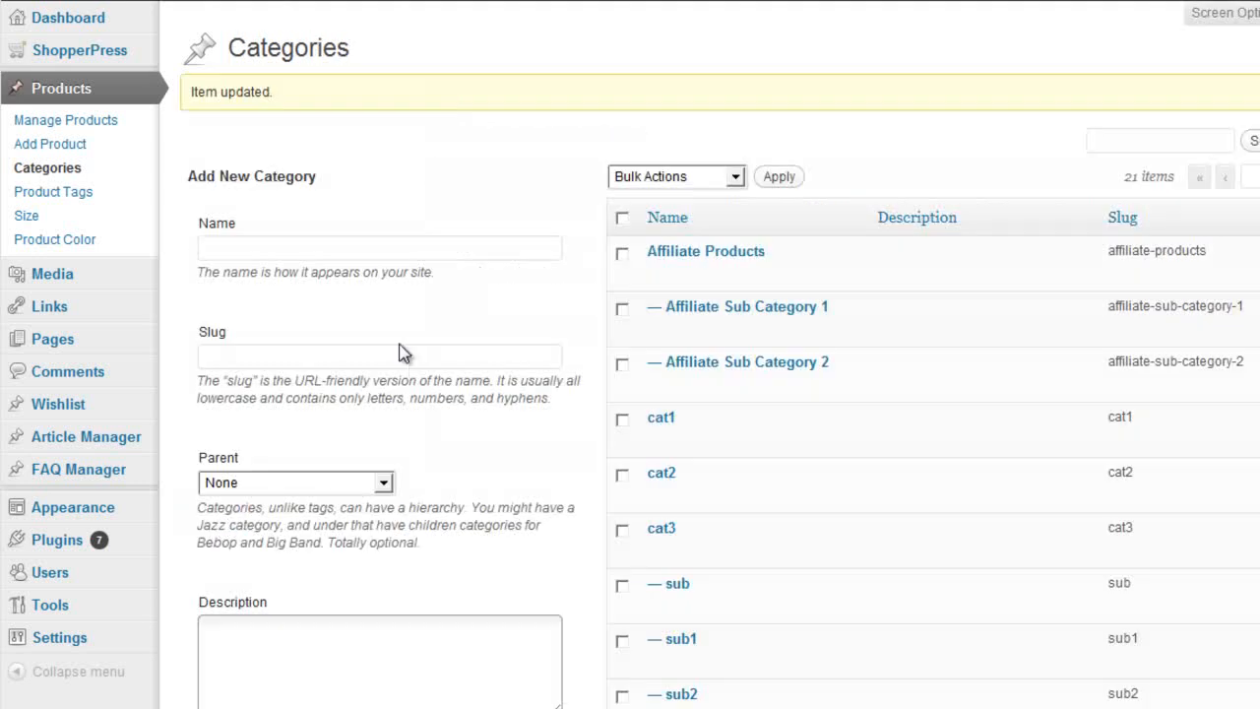
scroll("down", 3)
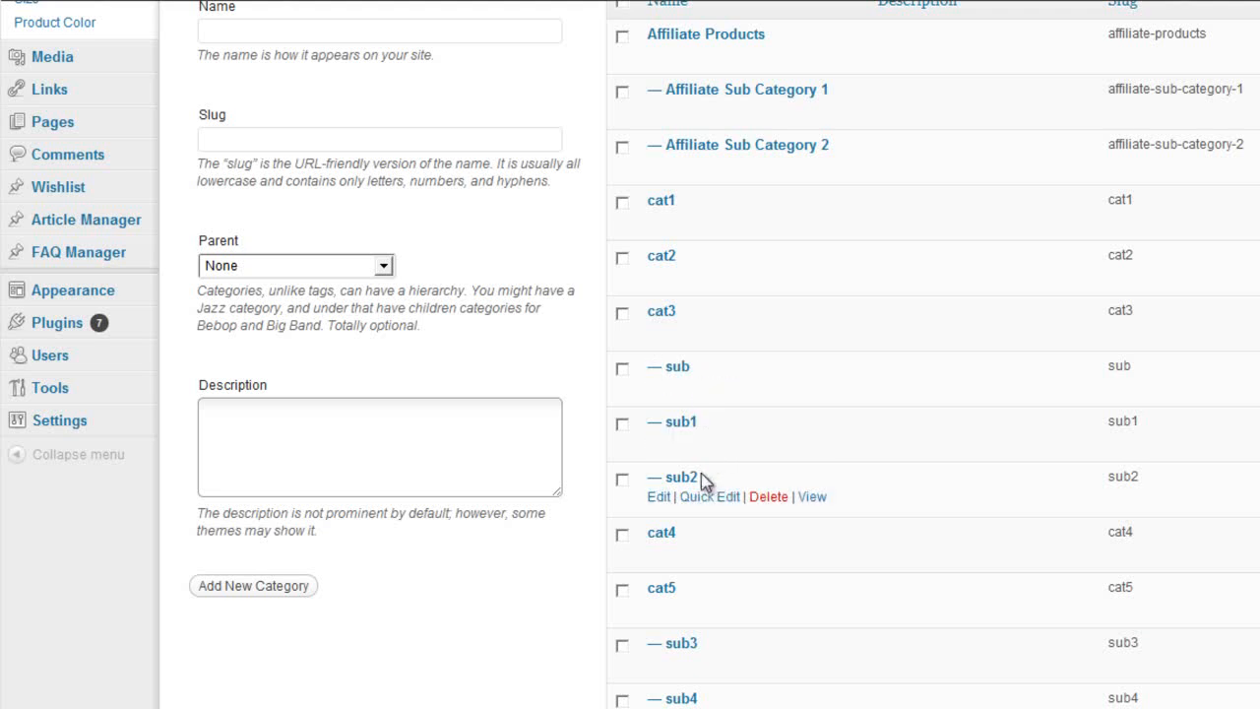
scroll("down", 3)
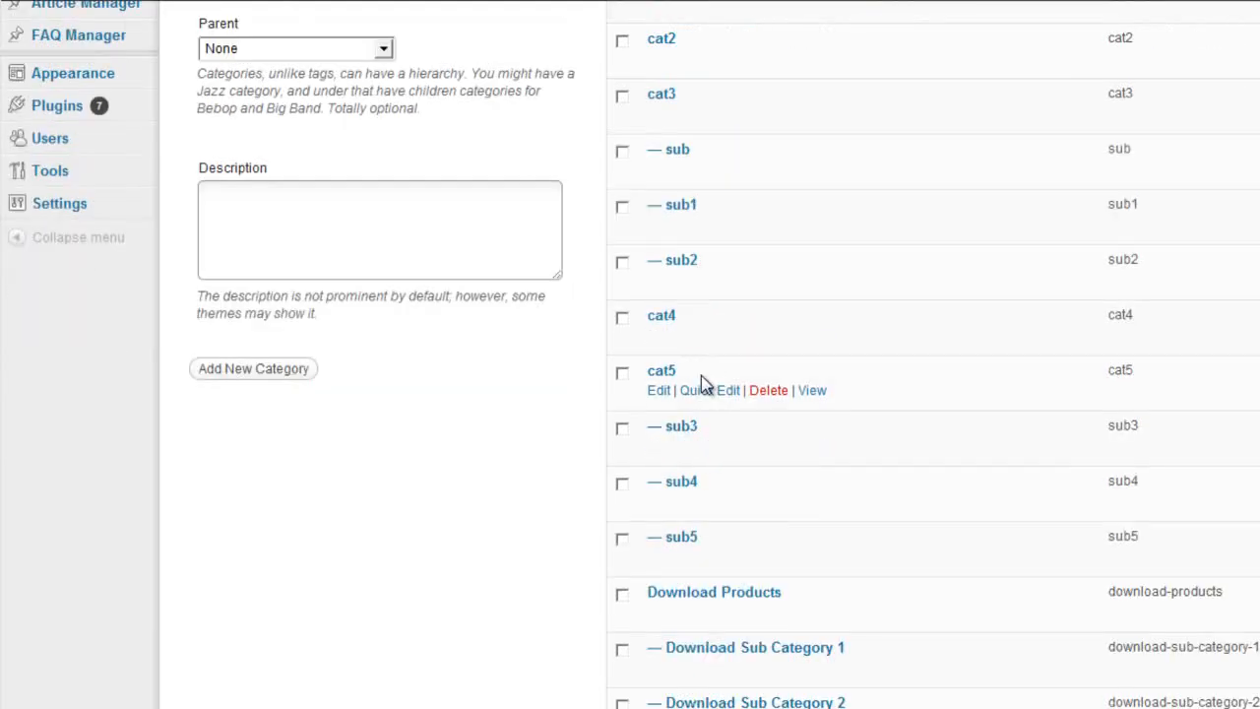
mouse_move(706, 536)
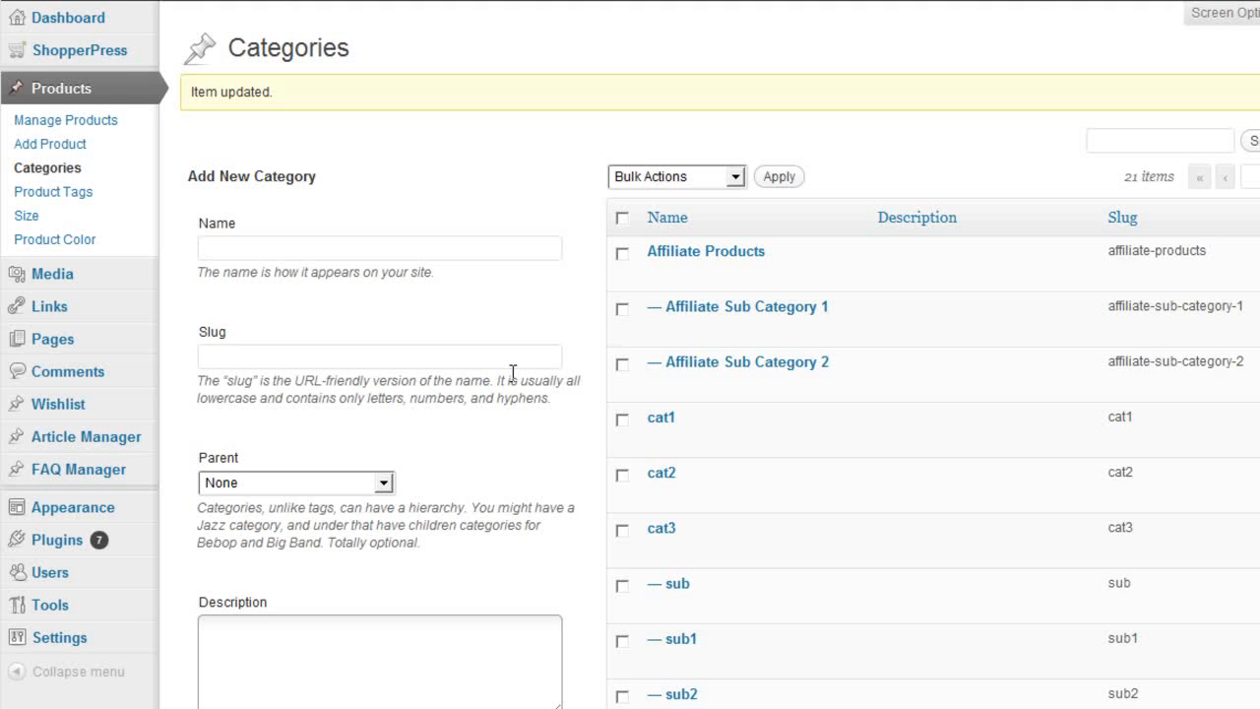
mouse_move(473, 345)
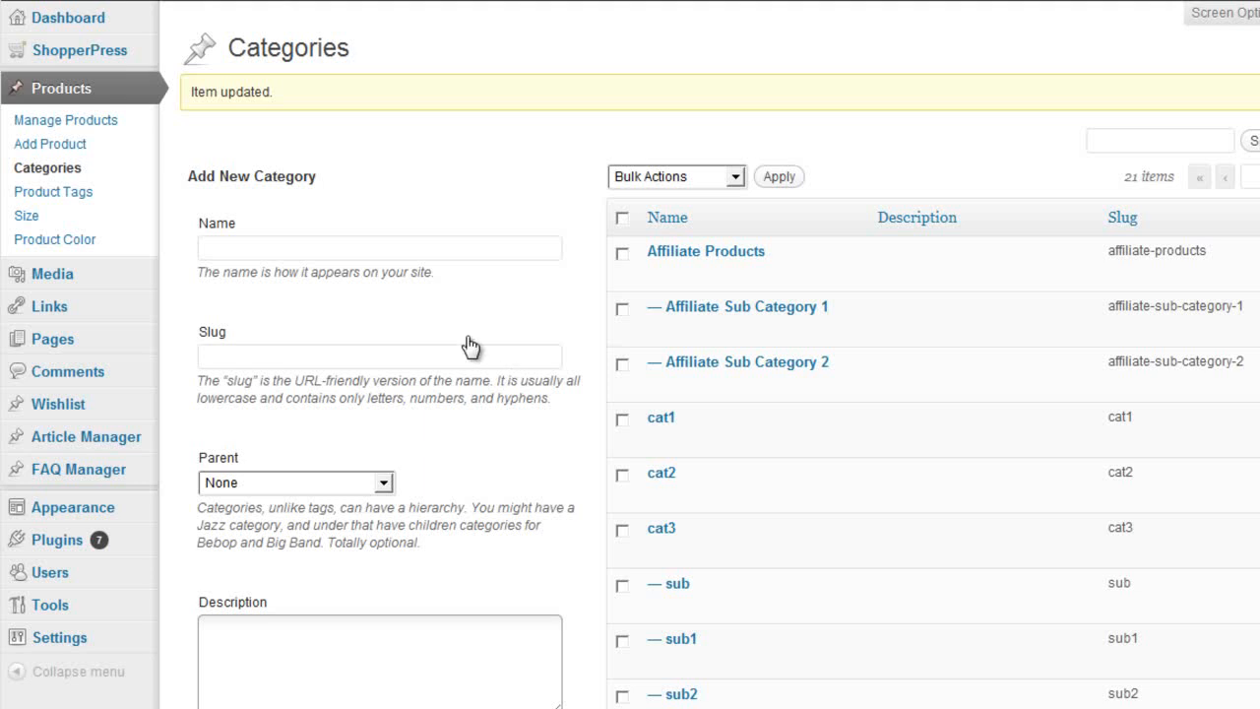